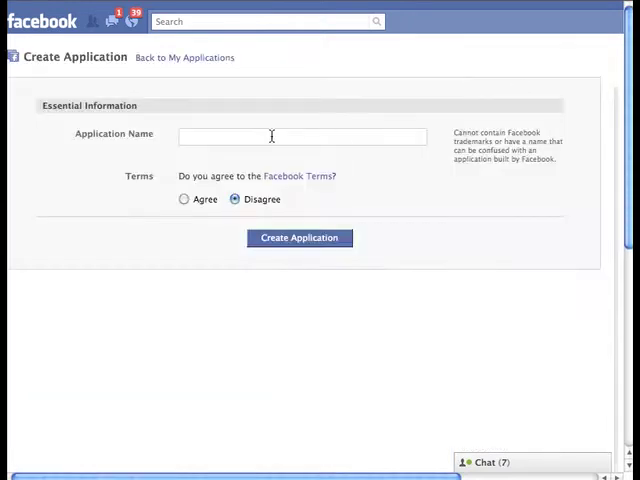
Create a Facebook Developer application named HippoOrDucky, agreeing to the terms
{"action": "type", "text": "HippoOrDucky"}
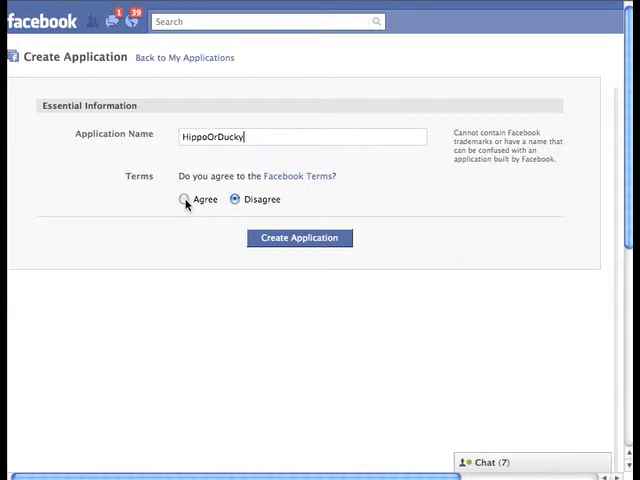
{"action": "left_click", "coordinate": [184, 200]}
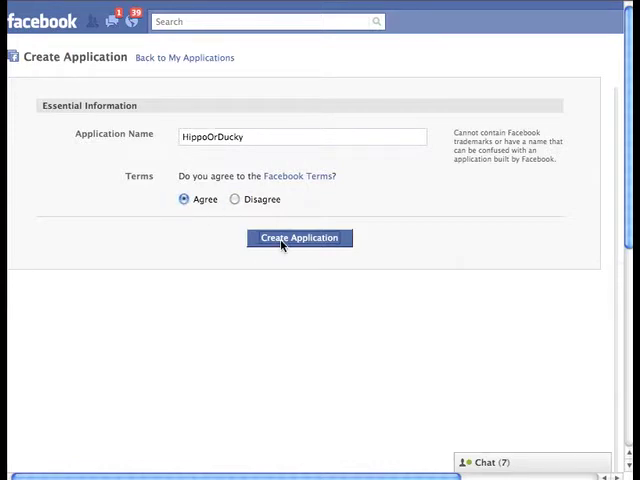
{"action": "left_click", "coordinate": [300, 238]}
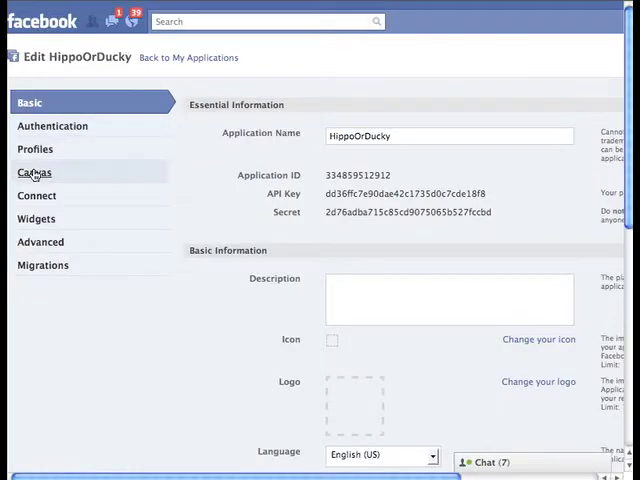
Set canvas page hippoorducky and callback/connect URLs to the tekforge hippoorducky path, and save
{"action": "left_click", "coordinate": [34, 172]}
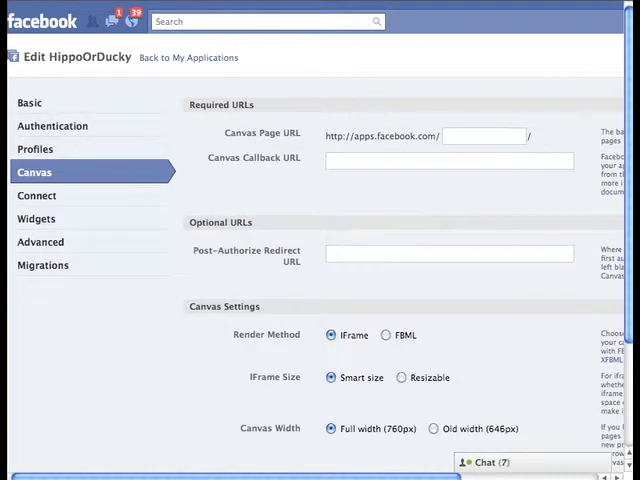
{"action": "mouse_move", "coordinate": [500, 150]}
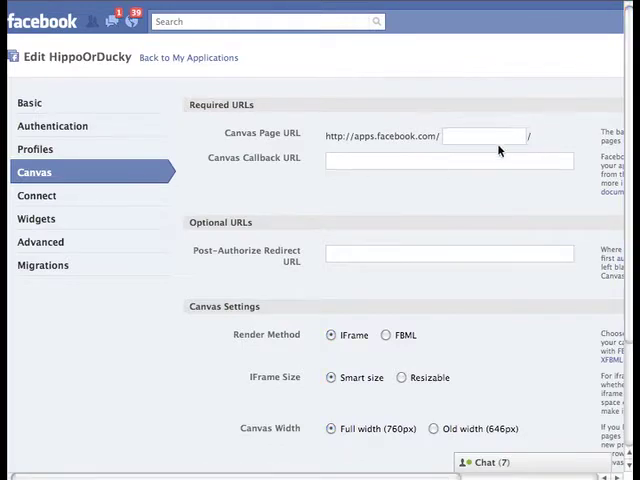
{"action": "type", "text": "hippoorducky"}
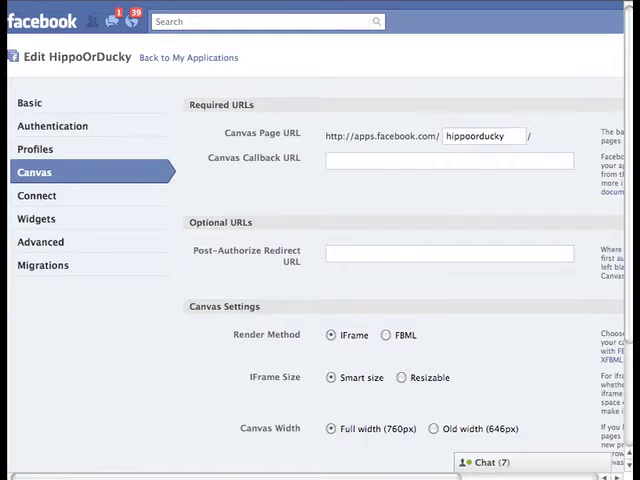
{"action": "type", "text": "http://xkforge.com/site/facebook/hippoorducky/"}
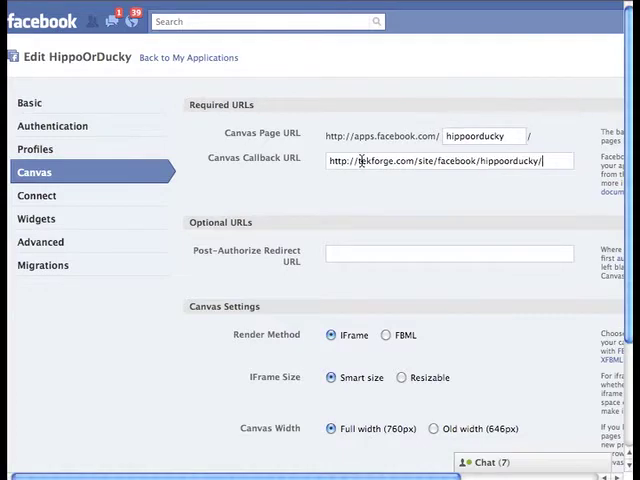
{"action": "left_click", "coordinate": [36, 196]}
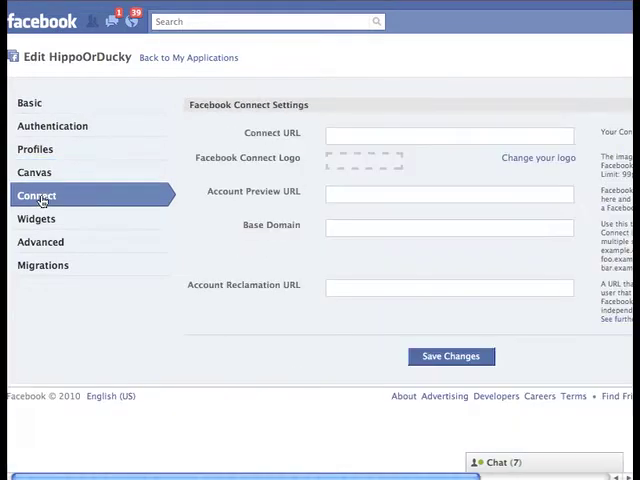
{"action": "type", "text": "http://stekforge.com/site/facebook/hippoorducky/"}
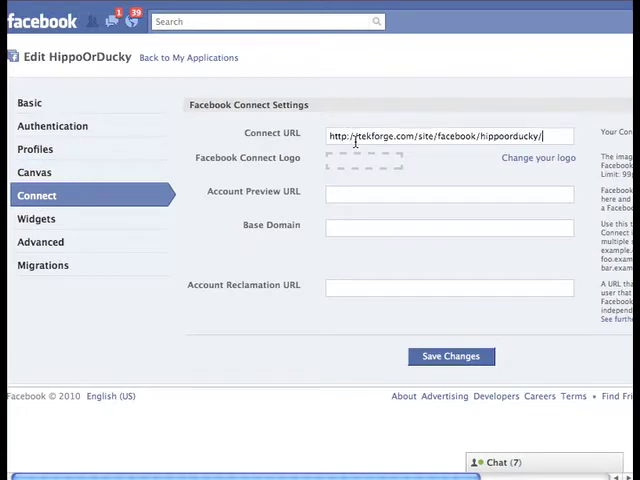
{"action": "left_click", "coordinate": [450, 356]}
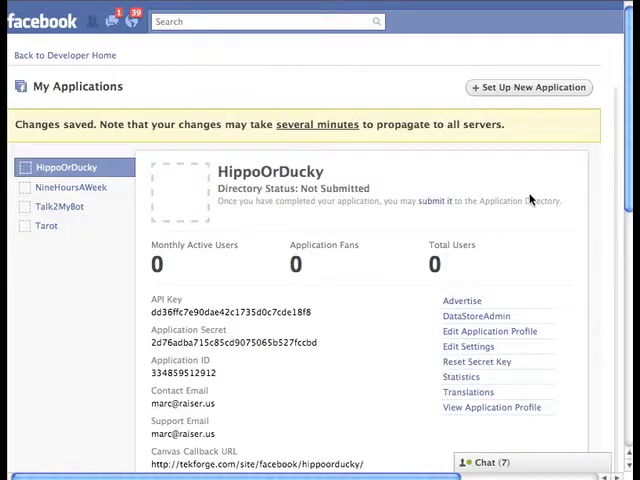
{"action": "mouse_move", "coordinate": [250, 308]}
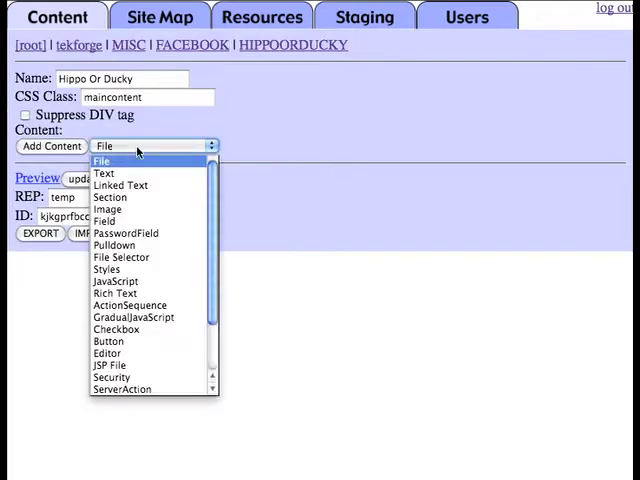
Add text items initfacebook and hodlabel with an <h3> Hippo Or Ducky heading
{"action": "left_click", "coordinate": [104, 172]}
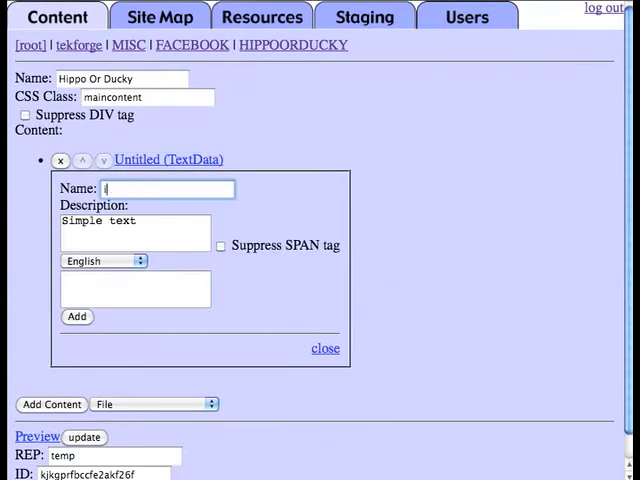
{"action": "type", "text": "initfacebook"}
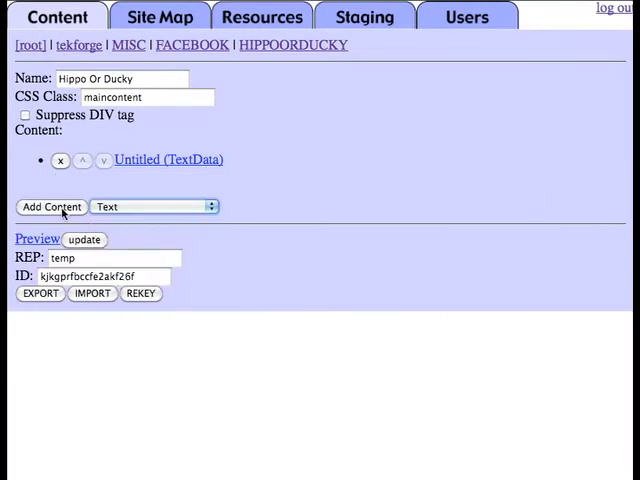
{"action": "left_click", "coordinate": [50, 206]}
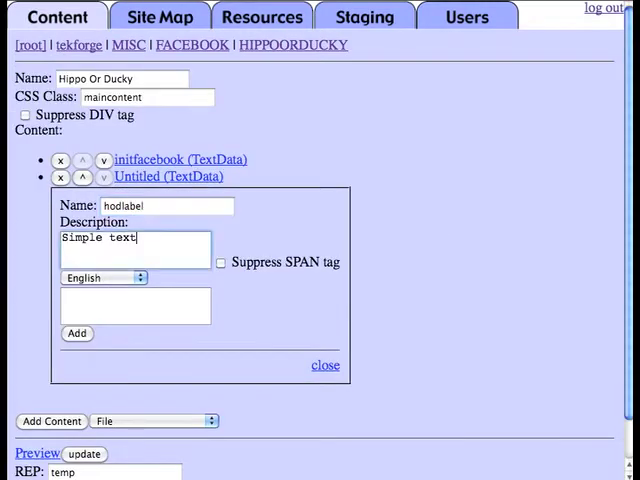
{"action": "type", "text": "<h3>Hippo O"}
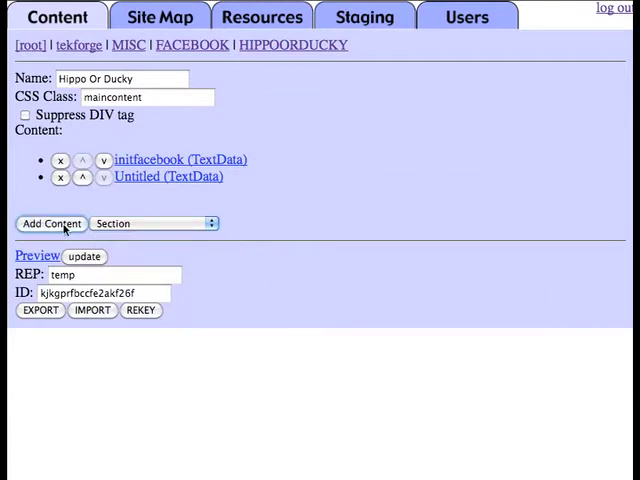
Add section imagesection with an image item whose dynamic path is /site/resource/
{"action": "left_click", "coordinate": [52, 224]}
{"action": "type", "text": "h"}
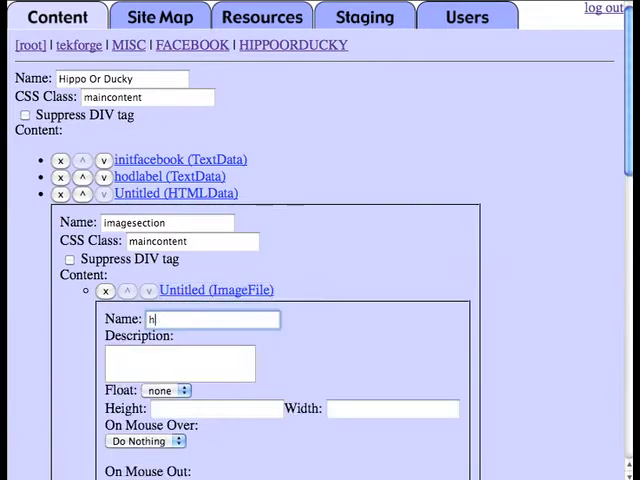
{"action": "scroll", "scroll_direction": "down", "scroll_amount": 3}
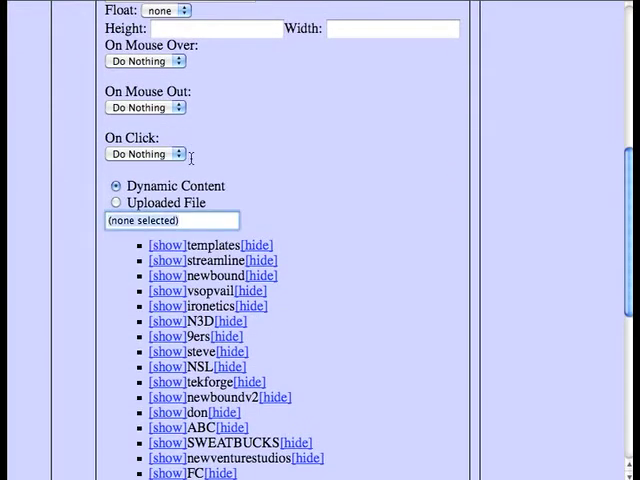
{"action": "type", "text": "/site/resource/"}
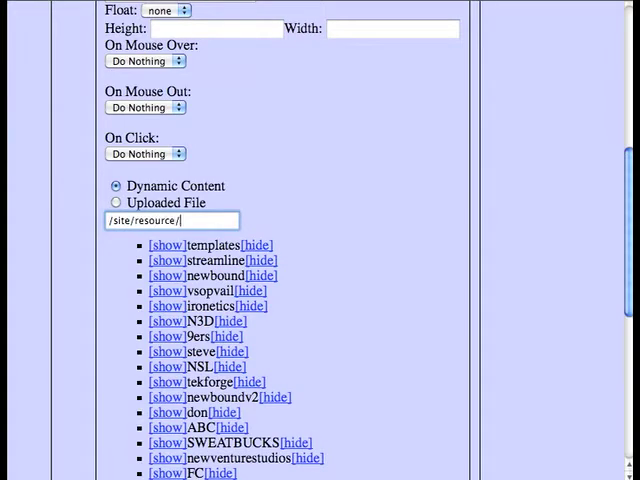
{"action": "left_click", "coordinate": [116, 200]}
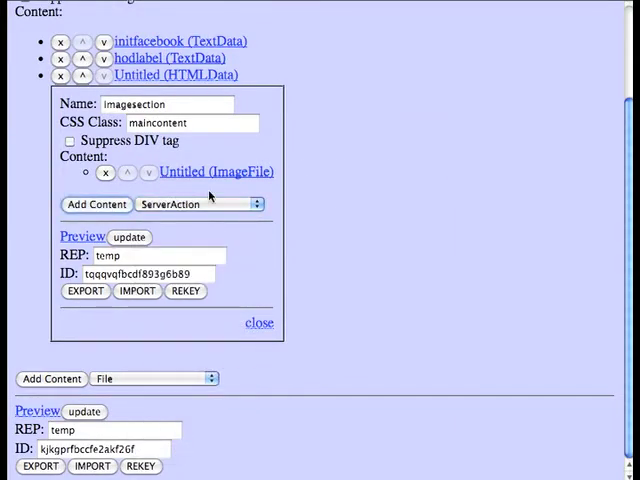
Add server action decide to imagesection with hippo-or-ducky Java code, compiled, plus a typed parameter
{"action": "left_click", "coordinate": [96, 204]}
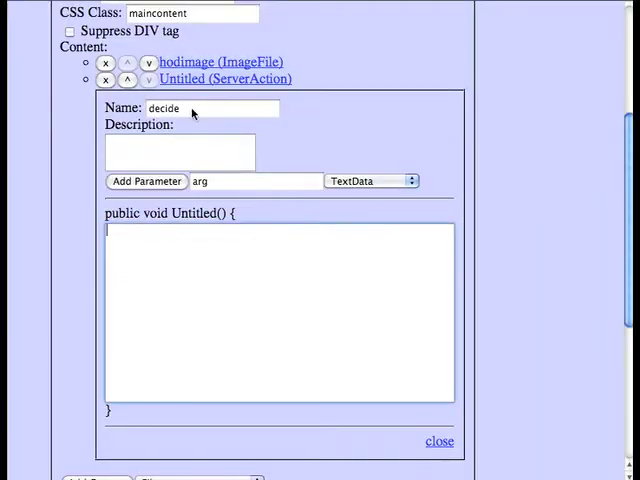
{"action": "scroll", "scroll_direction": "down", "scroll_amount": 3}
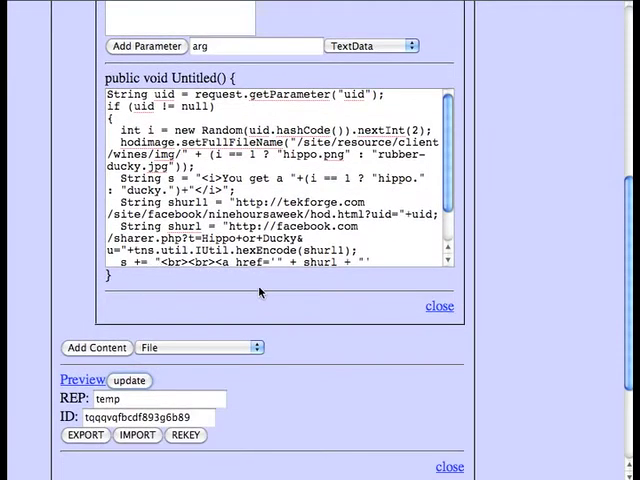
{"action": "left_click", "coordinate": [438, 306]}
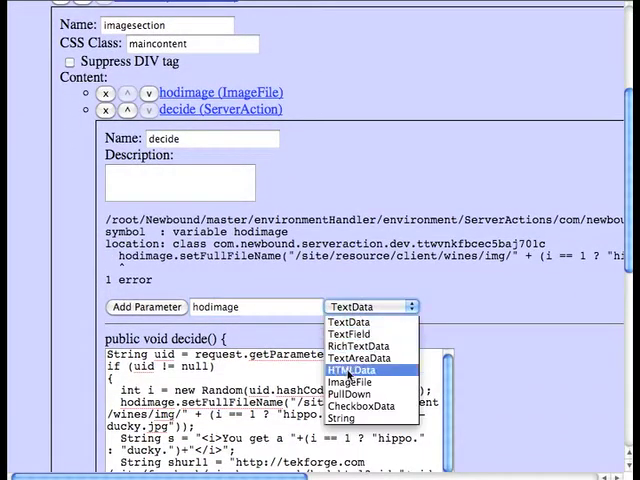
{"action": "left_click", "coordinate": [352, 380]}
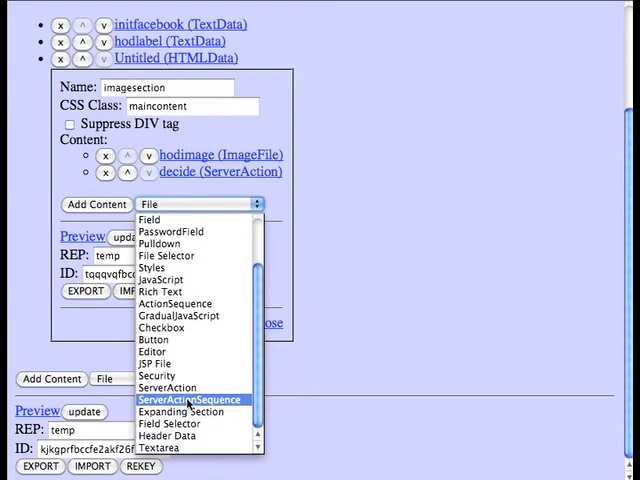
Add an initimage action sequence to imagesection that calls the decide action
{"action": "left_click", "coordinate": [180, 400]}
{"action": "type", "text": "initImage"}
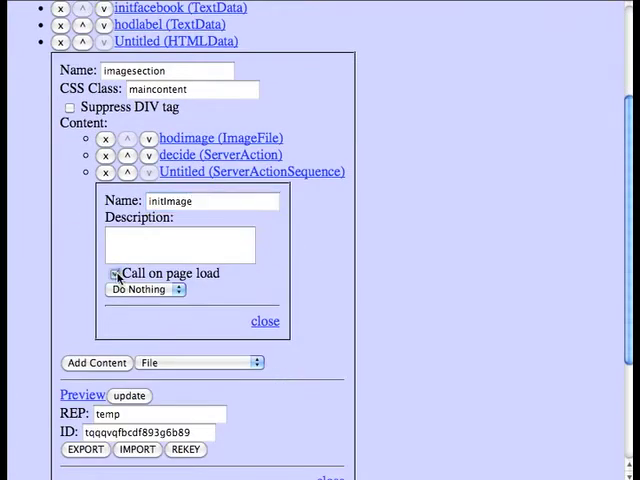
{"action": "left_click", "coordinate": [112, 272]}
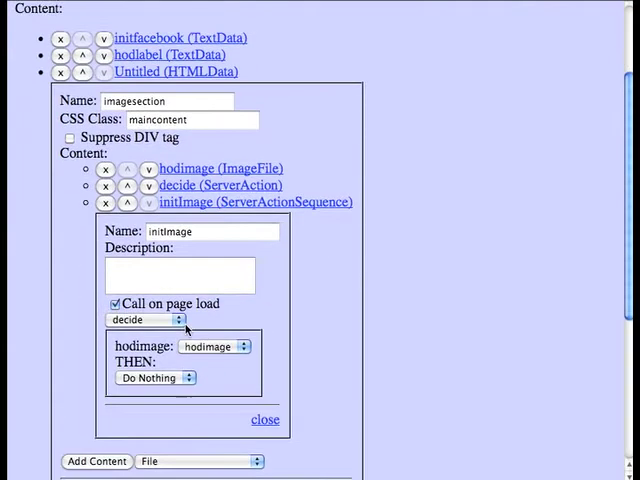
{"action": "left_click", "coordinate": [264, 420]}
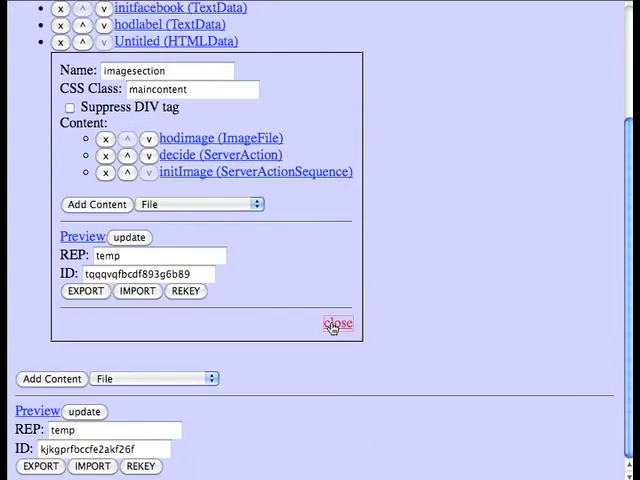
Add a loadImage JavaScript action to the Hippo Or Ducky page
{"action": "left_click", "coordinate": [338, 324]}
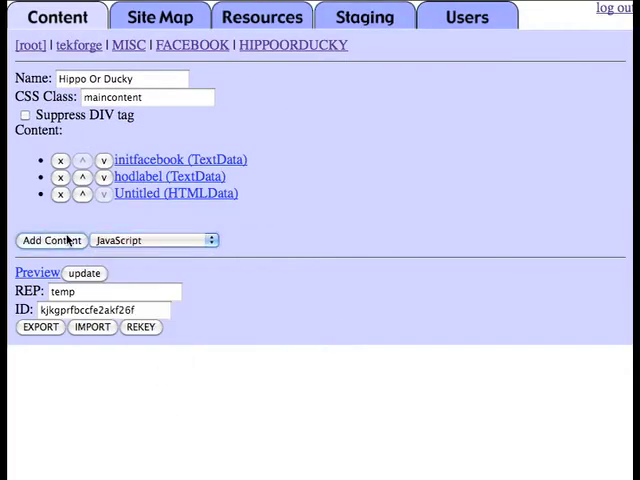
{"action": "left_click", "coordinate": [52, 240]}
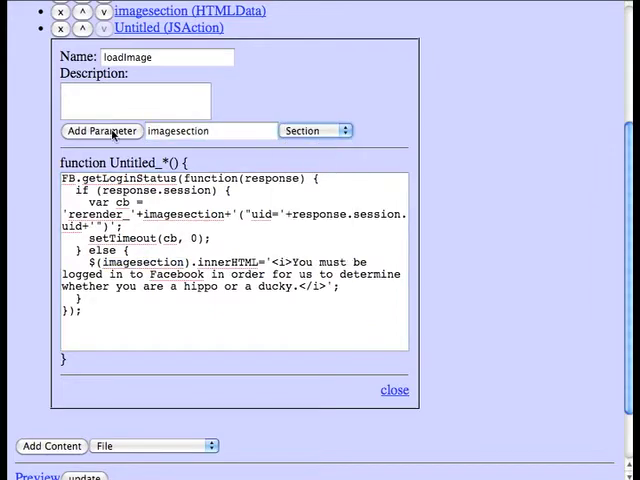
{"action": "left_click", "coordinate": [394, 390]}
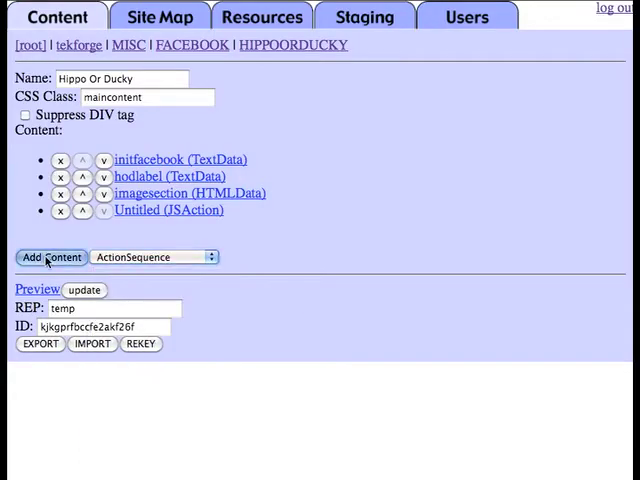
Add an init action sequence called on page load, then go to the site map
{"action": "left_click", "coordinate": [52, 256]}
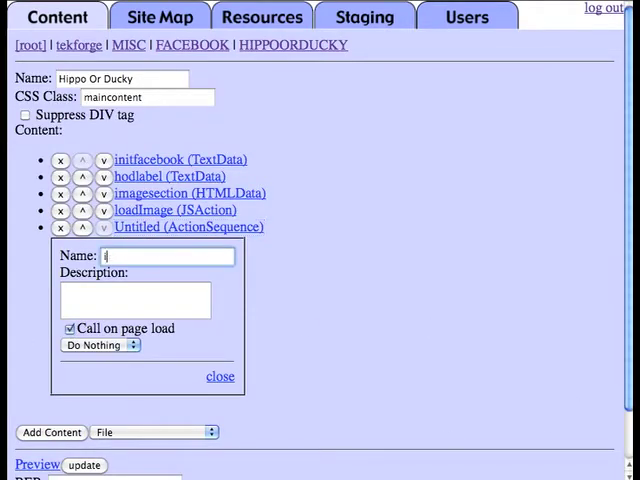
{"action": "type", "text": "init"}
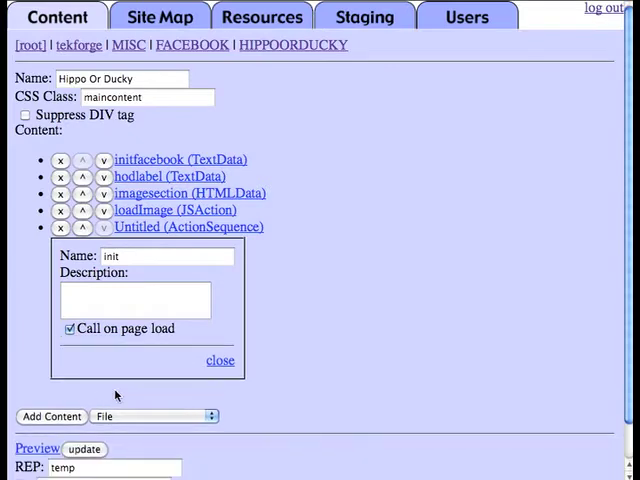
{"action": "left_click", "coordinate": [220, 360]}
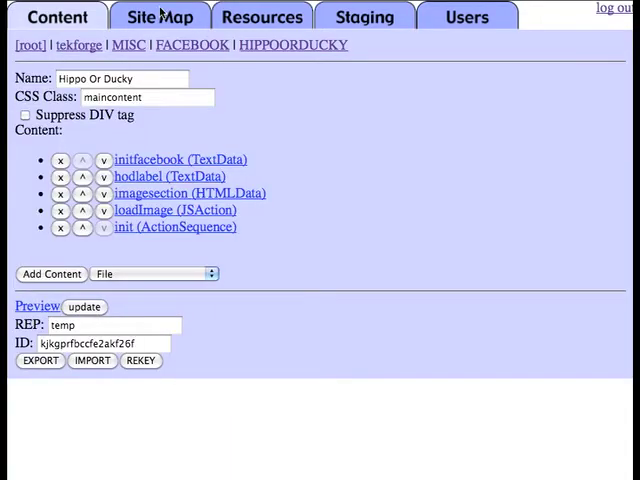
{"action": "left_click", "coordinate": [160, 16]}
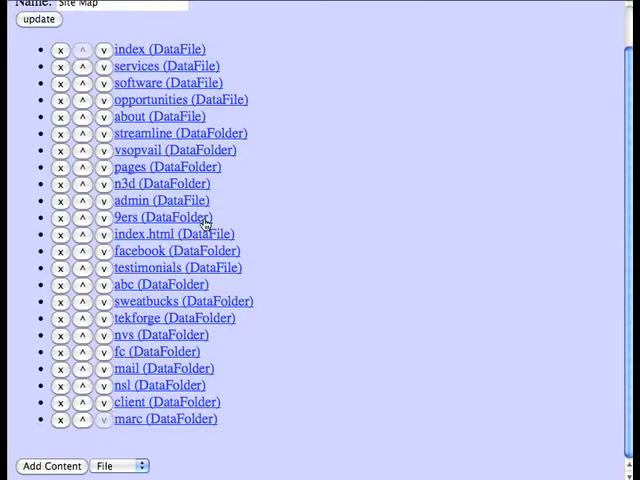
Under facebook add folder hippoorducky with an index.html linked to the Hippo Or Ducky page
{"action": "left_click", "coordinate": [166, 250]}
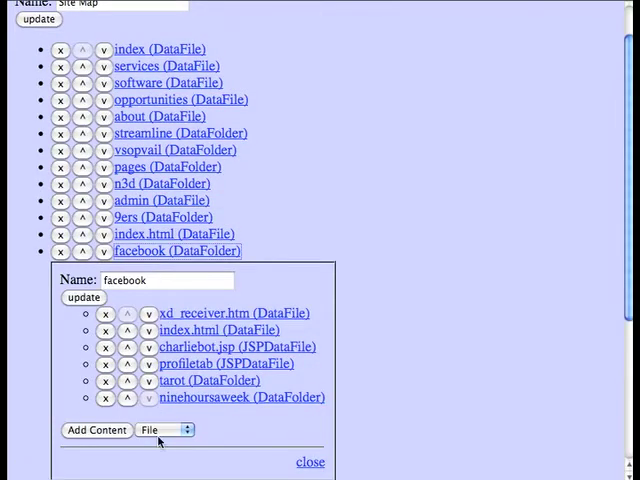
{"action": "left_click", "coordinate": [96, 430]}
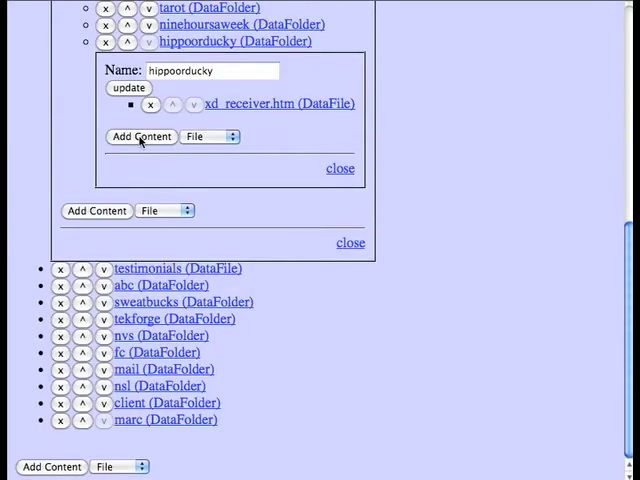
{"action": "left_click", "coordinate": [140, 136]}
{"action": "type", "text": "index.html"}
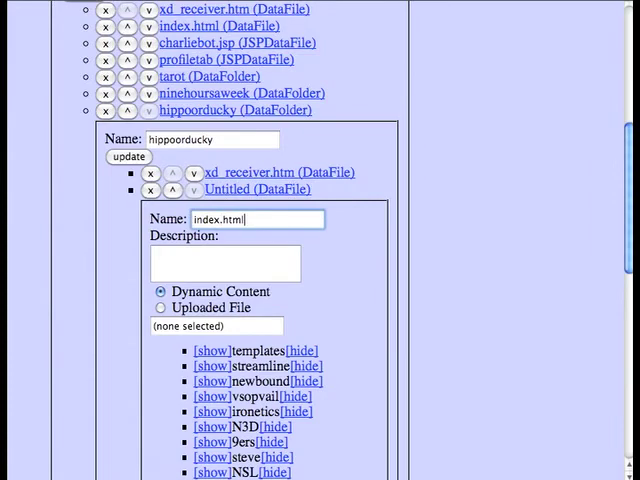
{"action": "scroll", "scroll_direction": "down", "scroll_amount": 3}
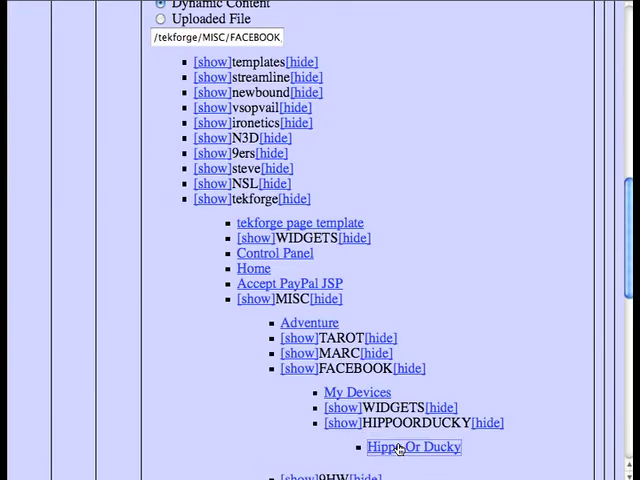
{"action": "left_click", "coordinate": [158, 16]}
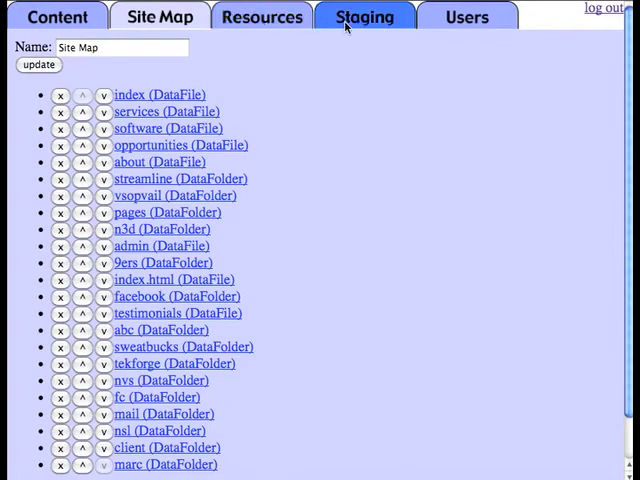
In Staging under MISC / FACEBOOK, promote HIPPOORDUCKY from stage to live
{"action": "left_click", "coordinate": [364, 16]}
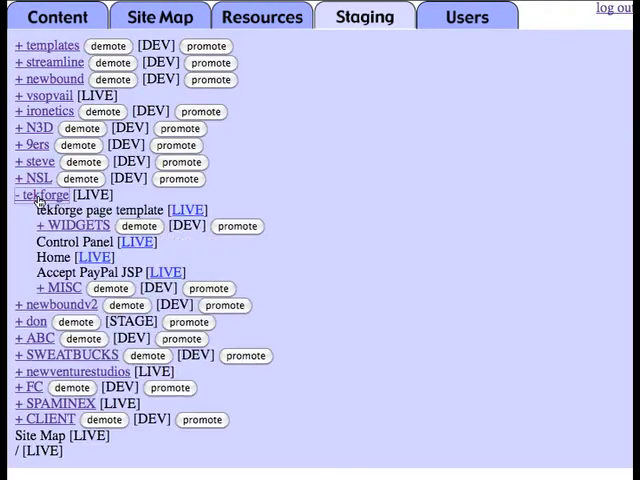
{"action": "left_click", "coordinate": [60, 288]}
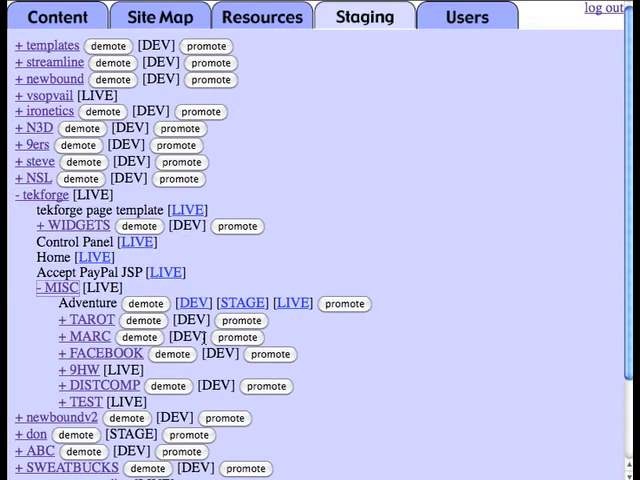
{"action": "left_click", "coordinate": [104, 352]}
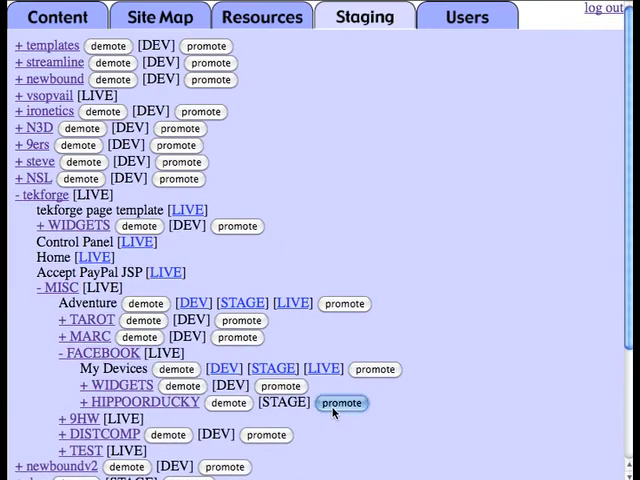
{"action": "left_click", "coordinate": [342, 402]}
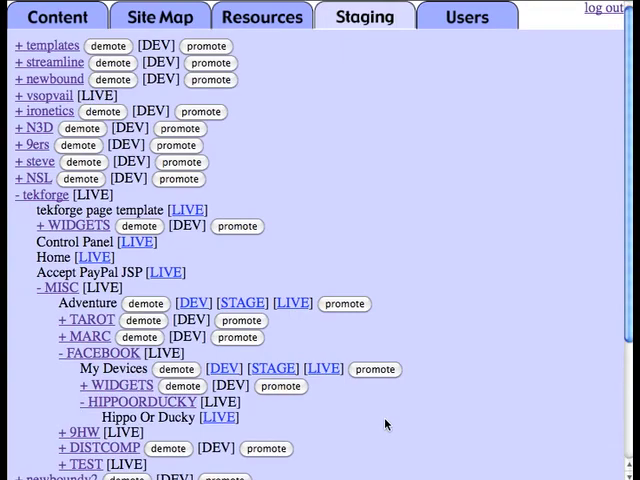
{"action": "left_click", "coordinate": [56, 16]}
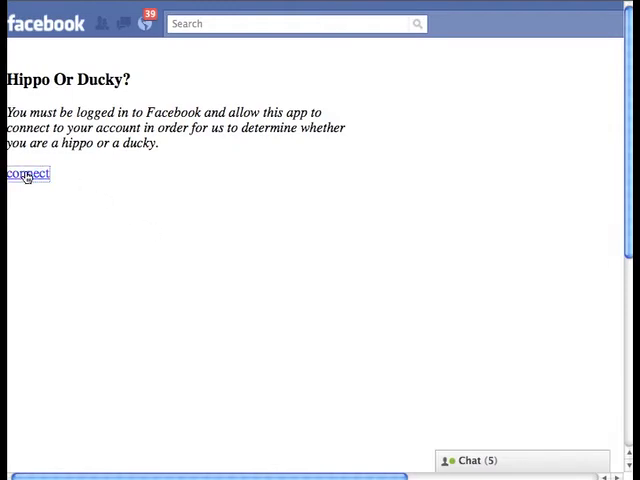
Connect Hippo Or Ducky to the Facebook account, allowing feed access and constant authorization, to reveal the hippo
{"action": "left_click", "coordinate": [28, 176]}
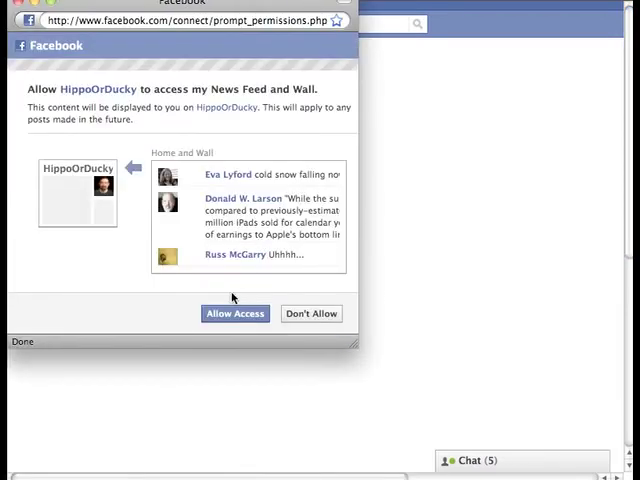
{"action": "left_click", "coordinate": [236, 312]}
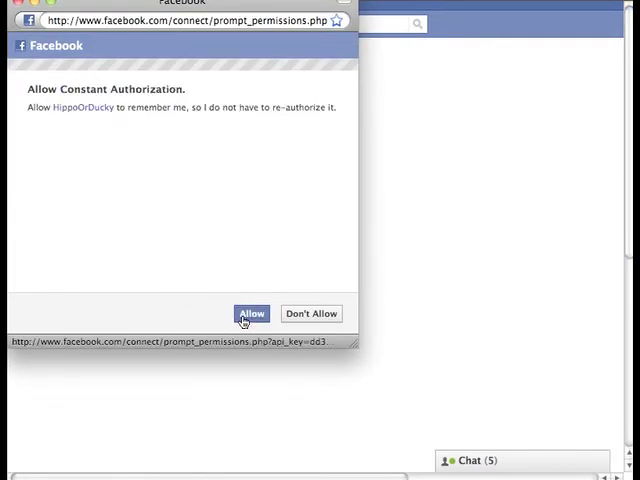
{"action": "left_click", "coordinate": [252, 312]}
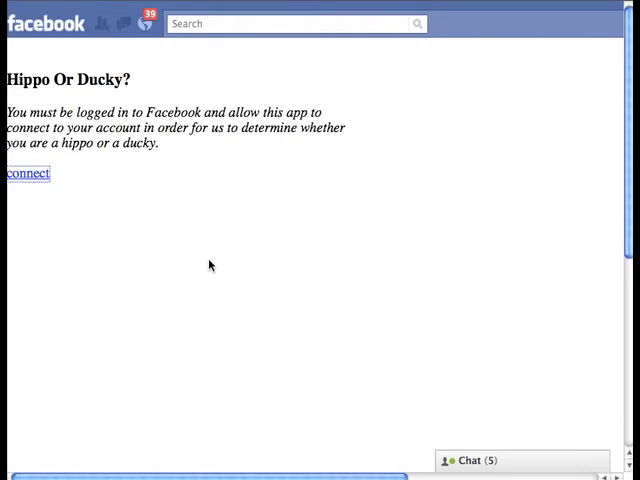
{"action": "left_click", "coordinate": [28, 172]}
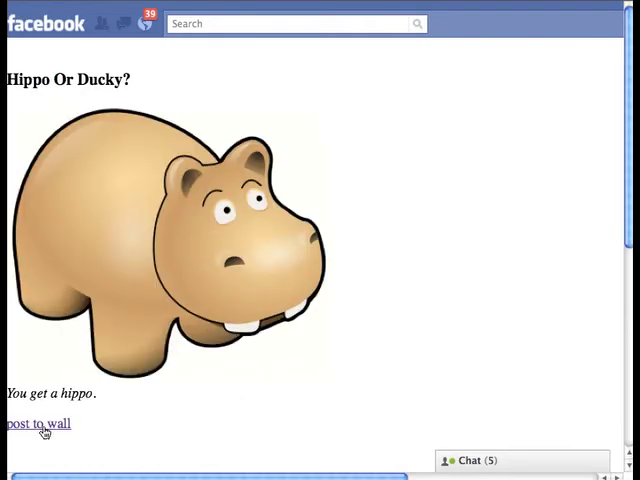
Post the hippo result to the wall captioned 'I get a hippo!' and confirm it on the profile
{"action": "left_click", "coordinate": [36, 424]}
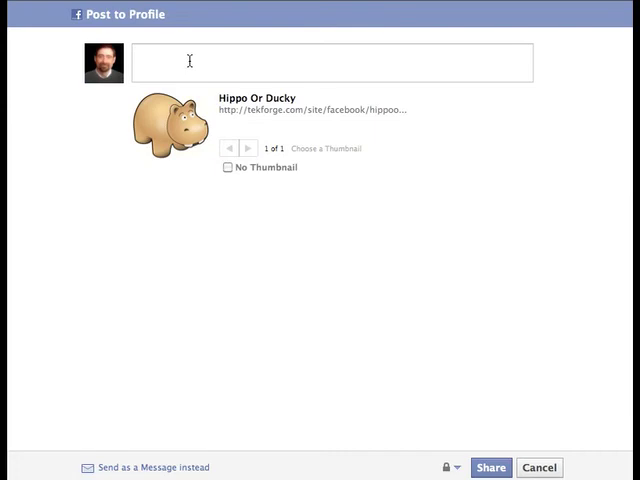
{"action": "type", "text": "I get a hippo"}
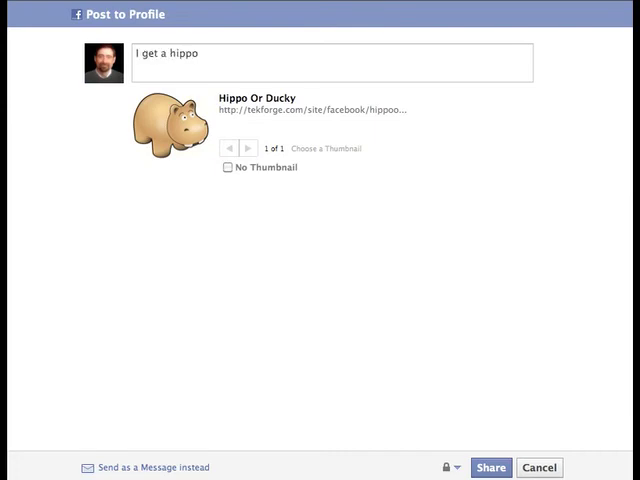
{"action": "type", "text": "!"}
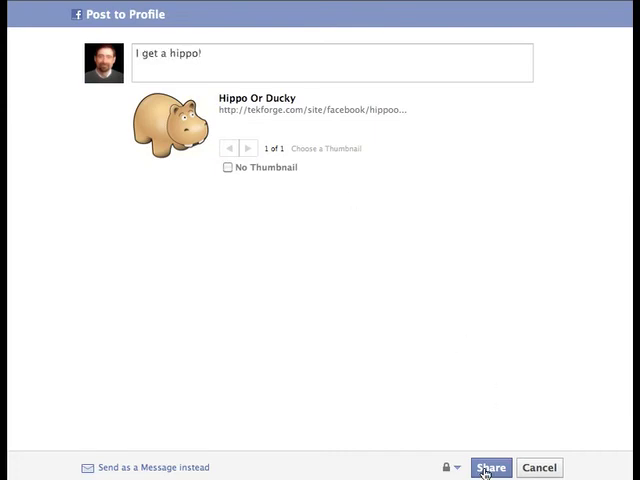
{"action": "left_click", "coordinate": [490, 468]}
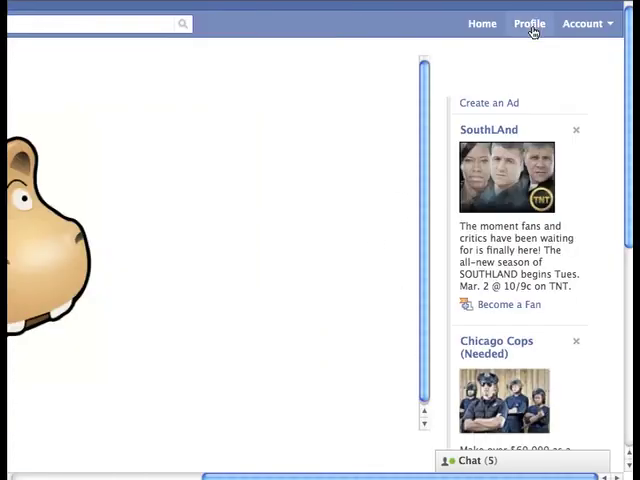
{"action": "left_click", "coordinate": [528, 24]}
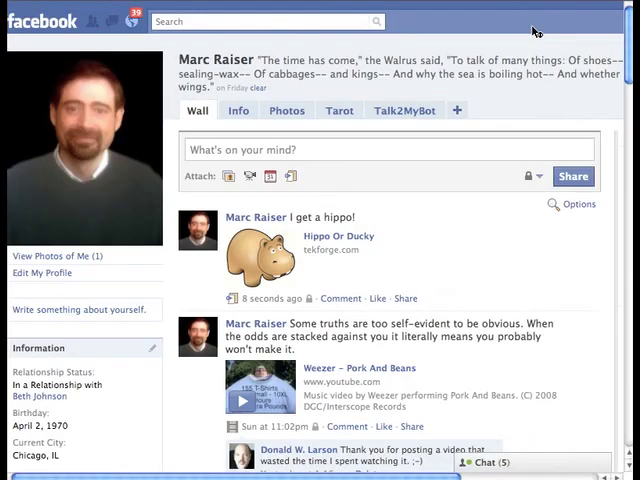
{"action": "left_click", "coordinate": [324, 236]}
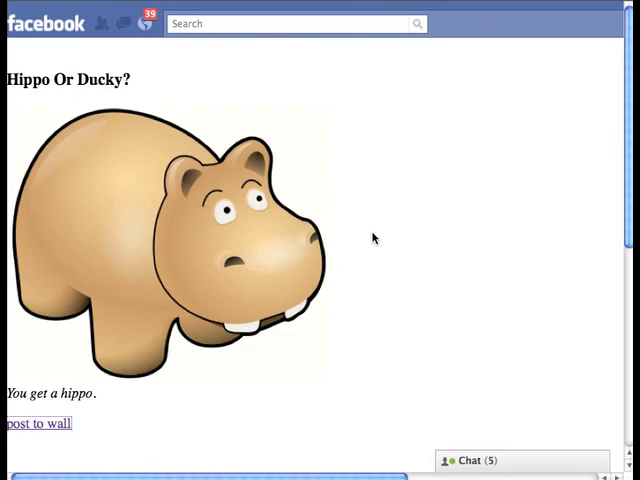